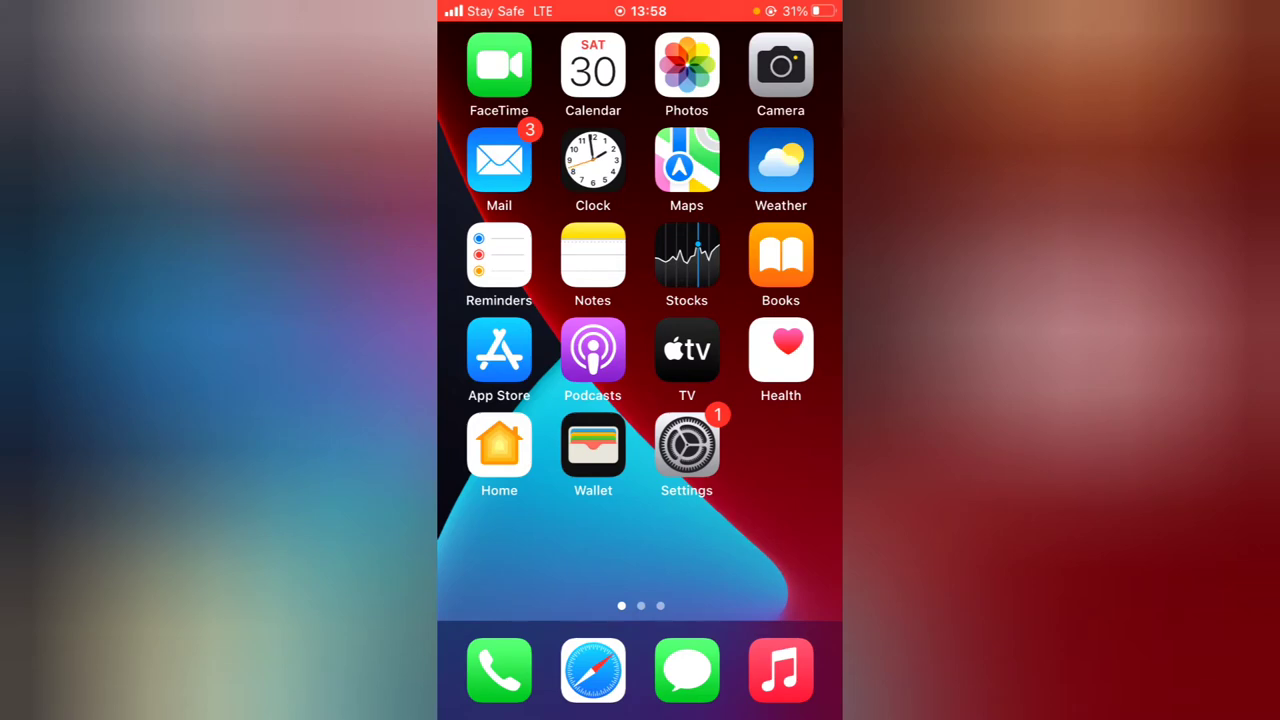
Step: Launch Telegram from the second home screen page to reach the Chats list
scroll("left", 3)
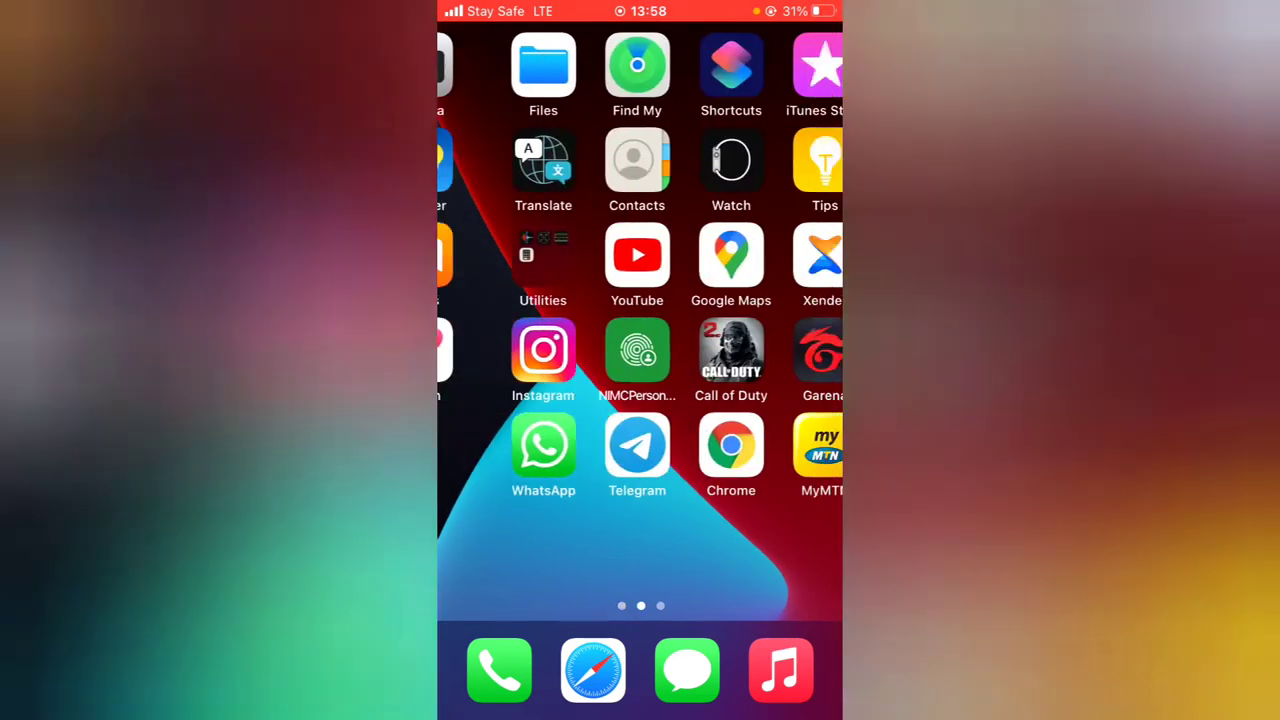
left_click(636, 456)
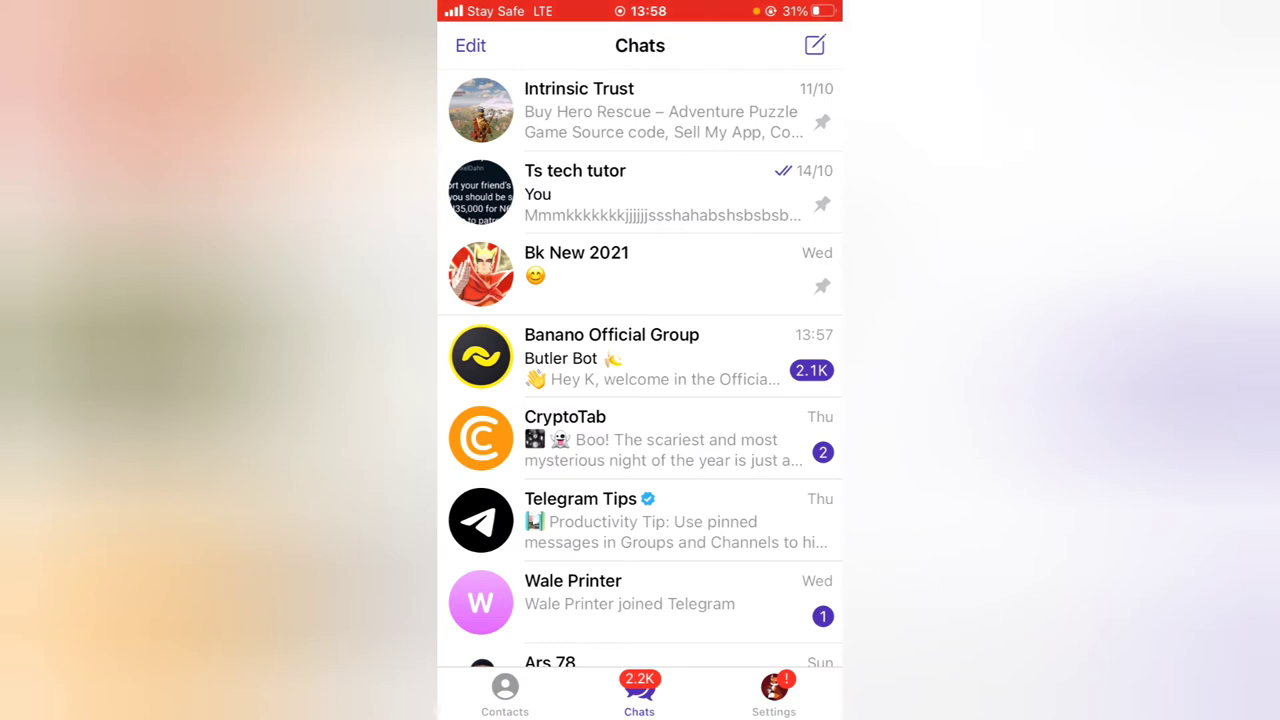
Step: Go to Settings > Data and Storage > Storage Usage, showing a 177.5 MB Telegram cache
left_click(772, 696)
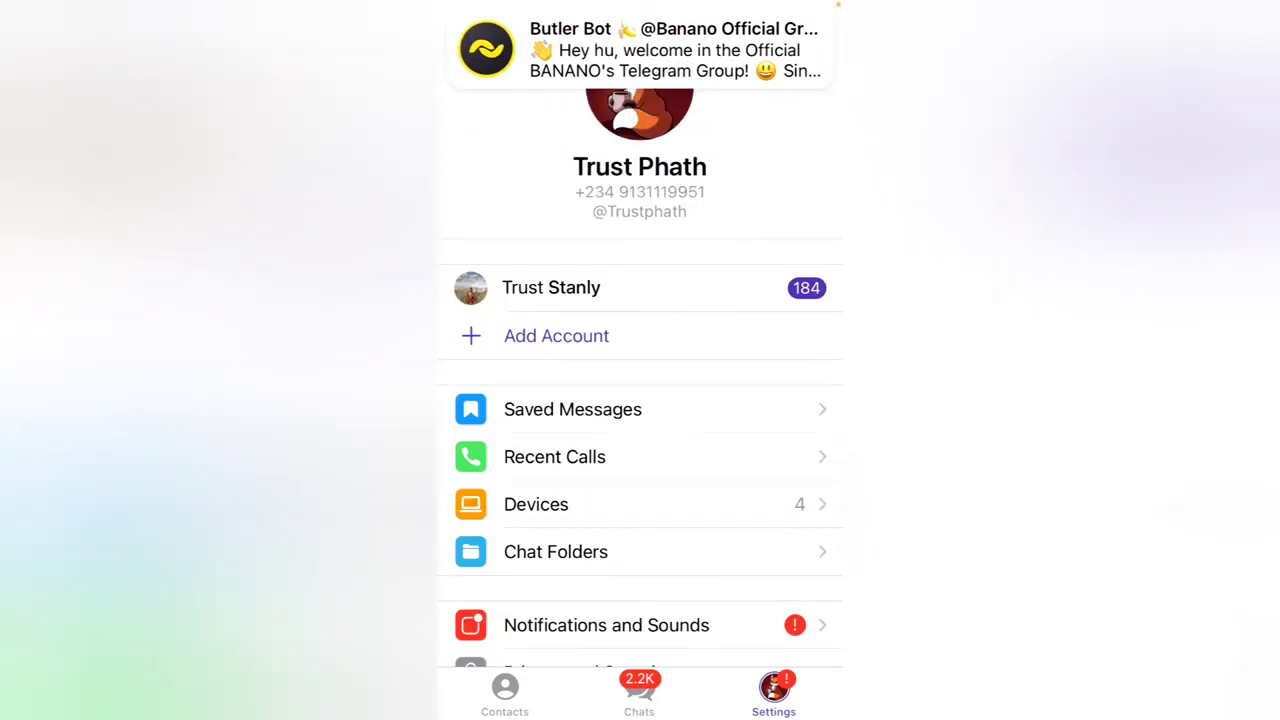
scroll("down", 3)
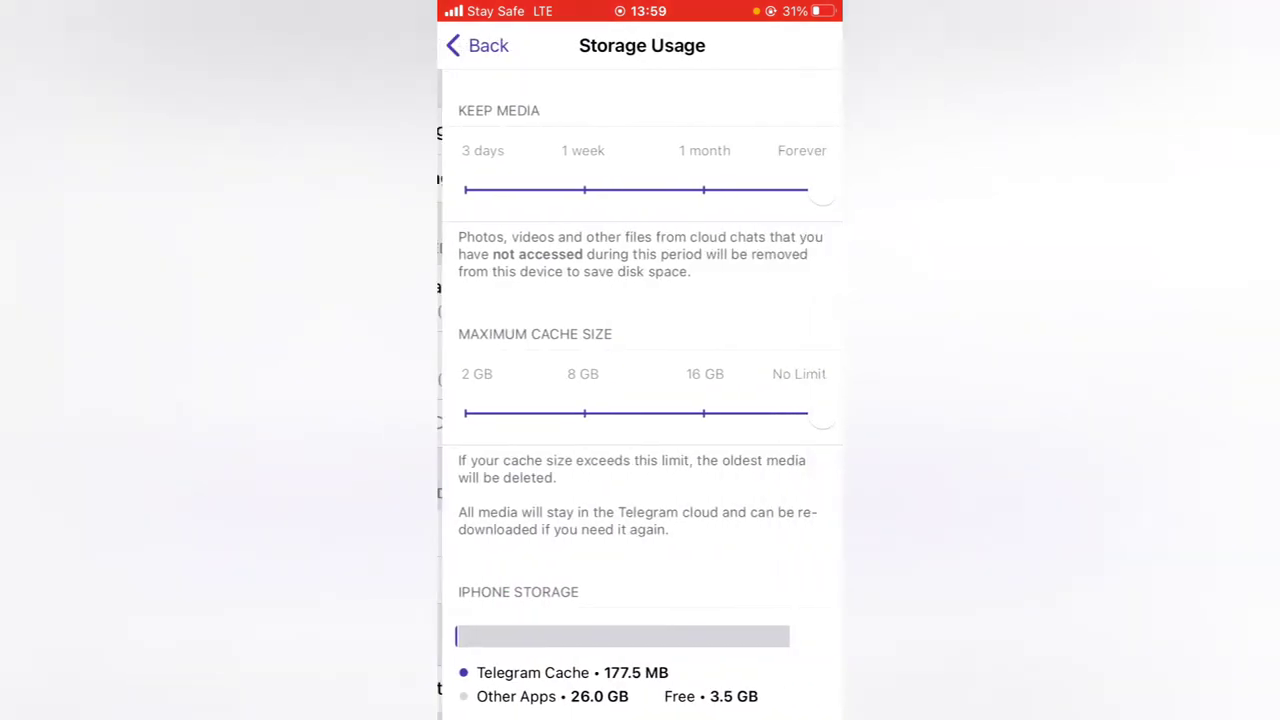
Step: Bring up Clear Telegram Cache with Photos, Videos, Files and Other ticked, totalling 151.3 MB
scroll("down", 3)
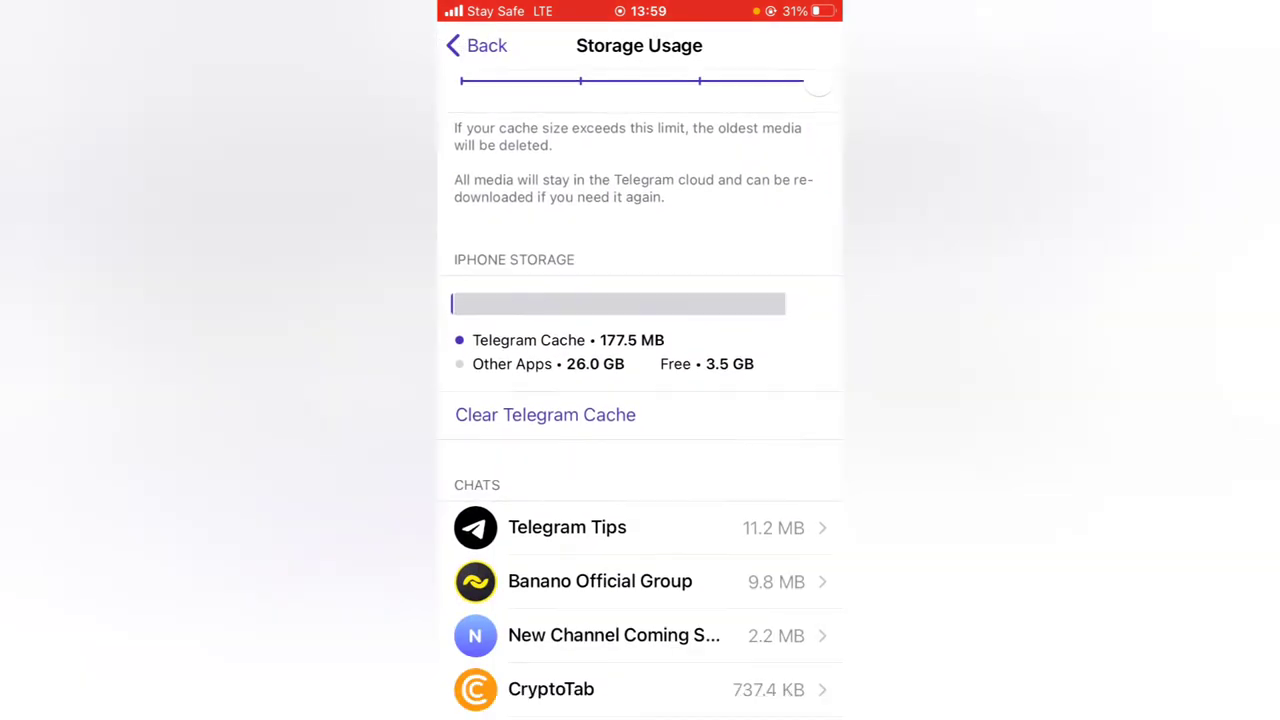
scroll("down", 3)
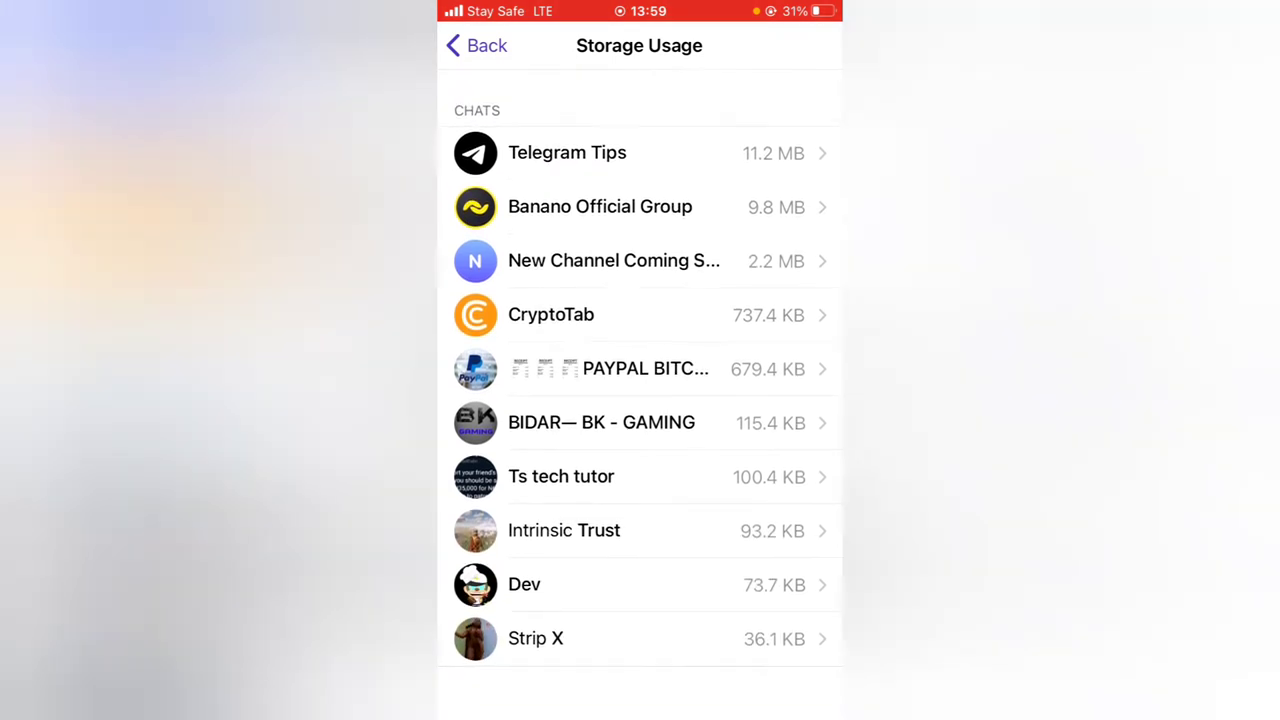
scroll("down", 3)
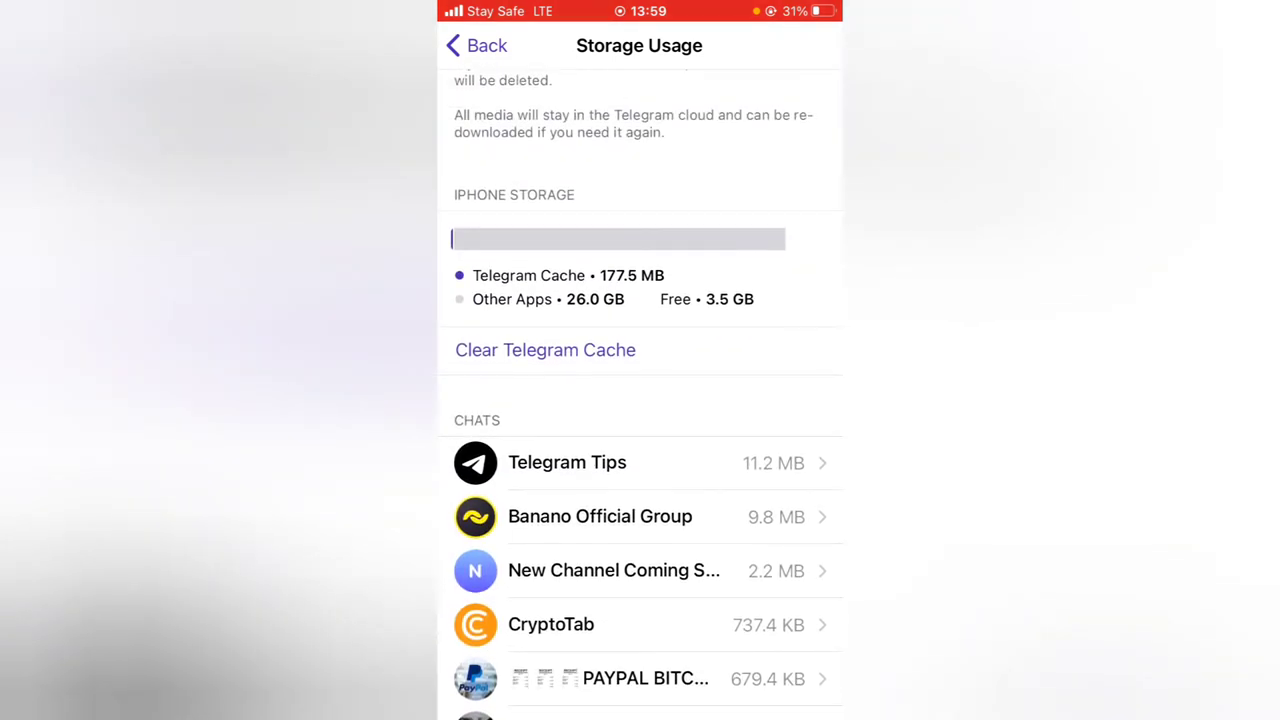
left_click(544, 348)
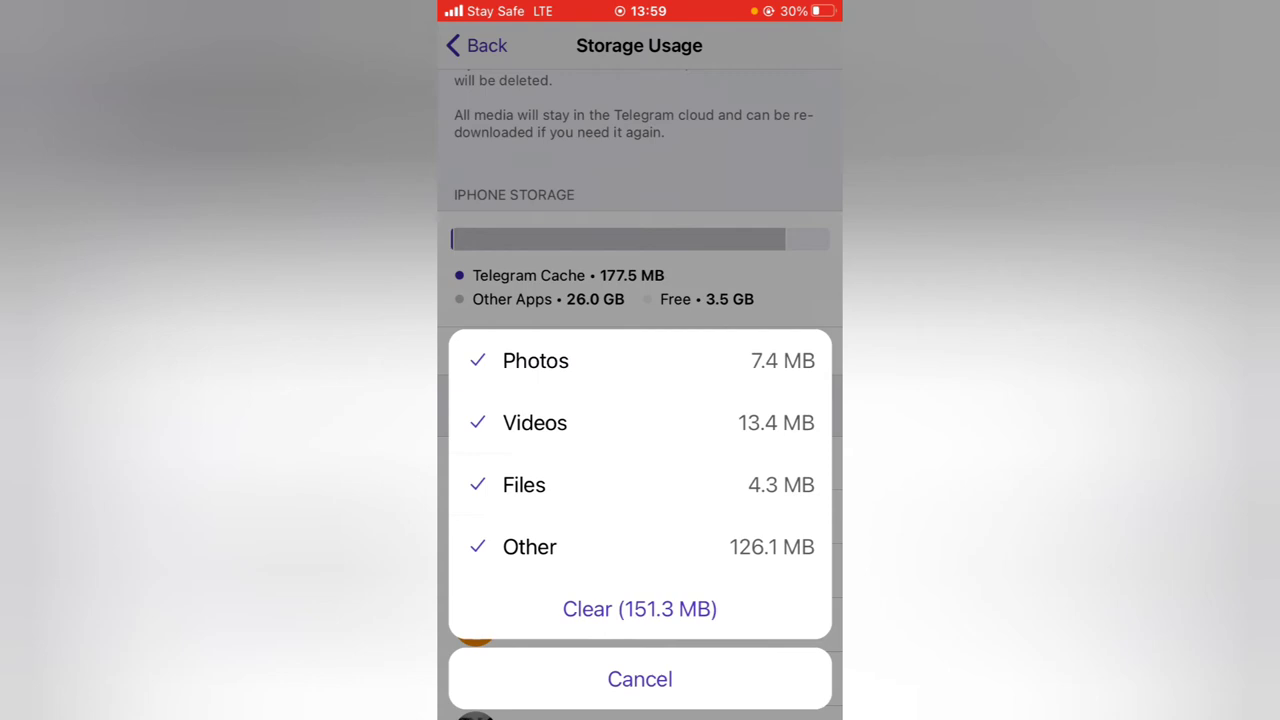
Step: Clear the 151.3 MB cache, leaving 26.2 MB of service files, and return to Data and Storage
left_click(640, 678)
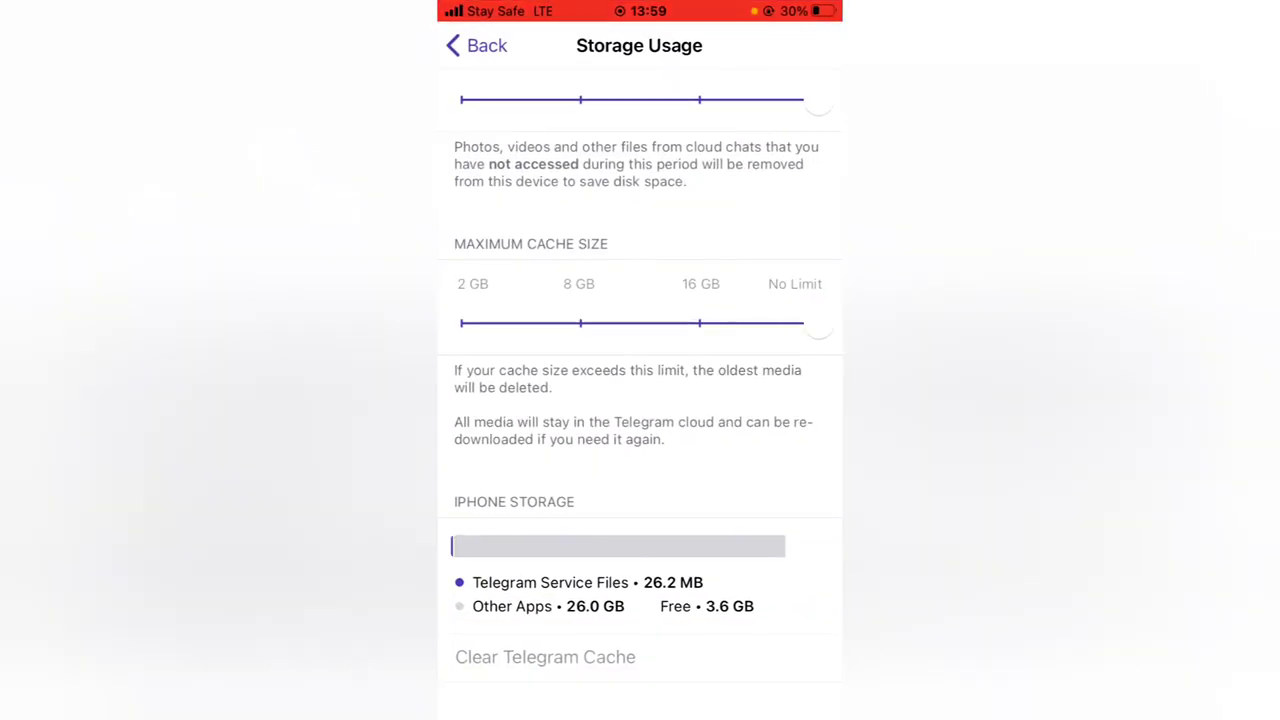
left_click(476, 44)
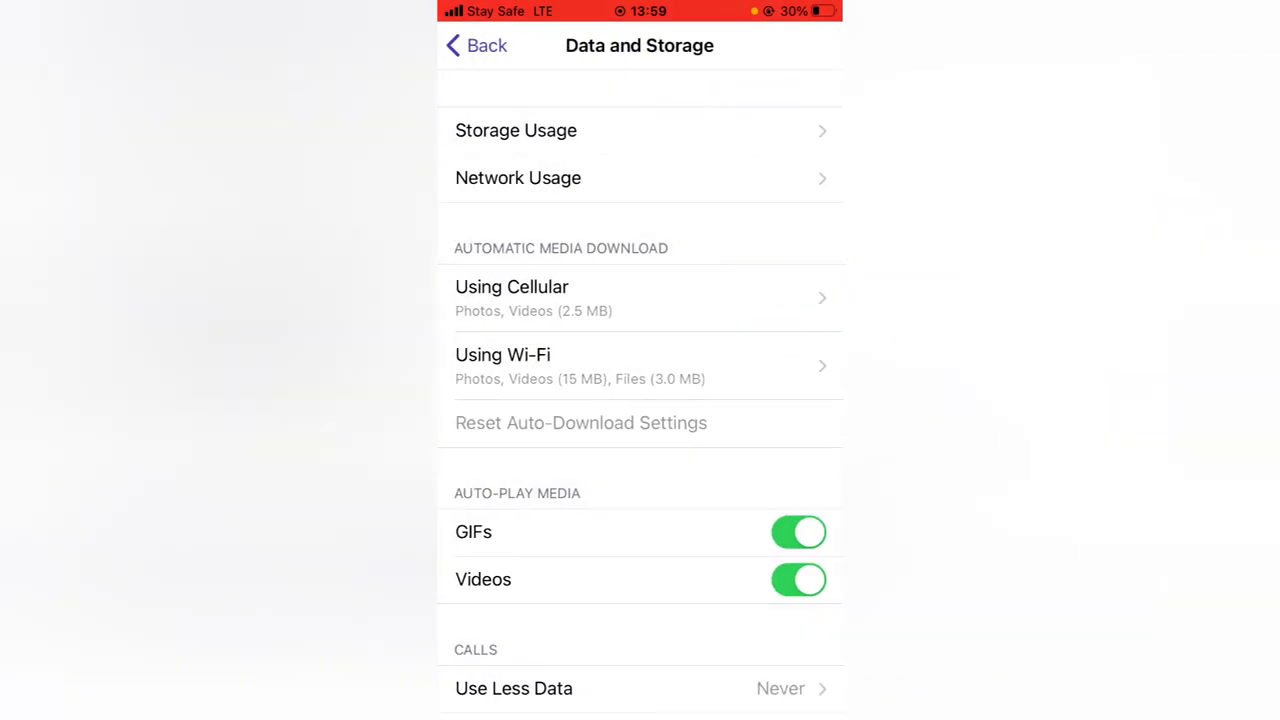
Step: Back out of Settings and return to the Chats list
left_click(476, 44)
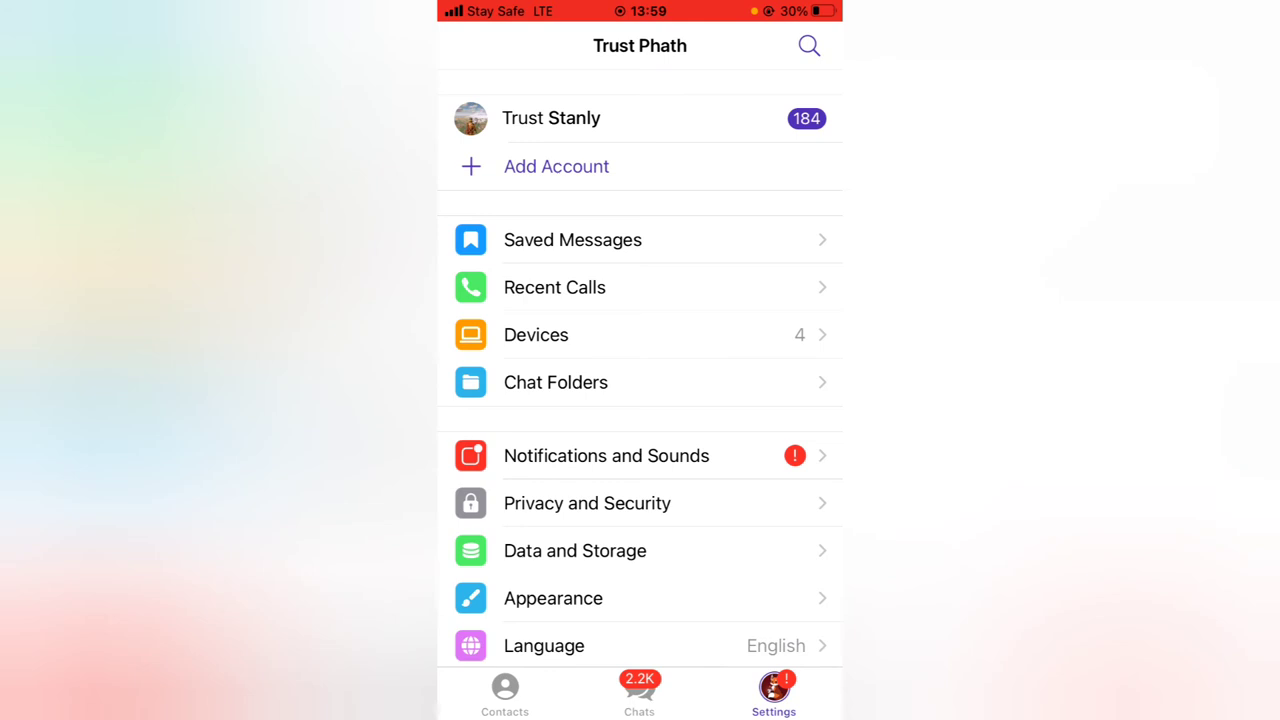
left_click(640, 696)
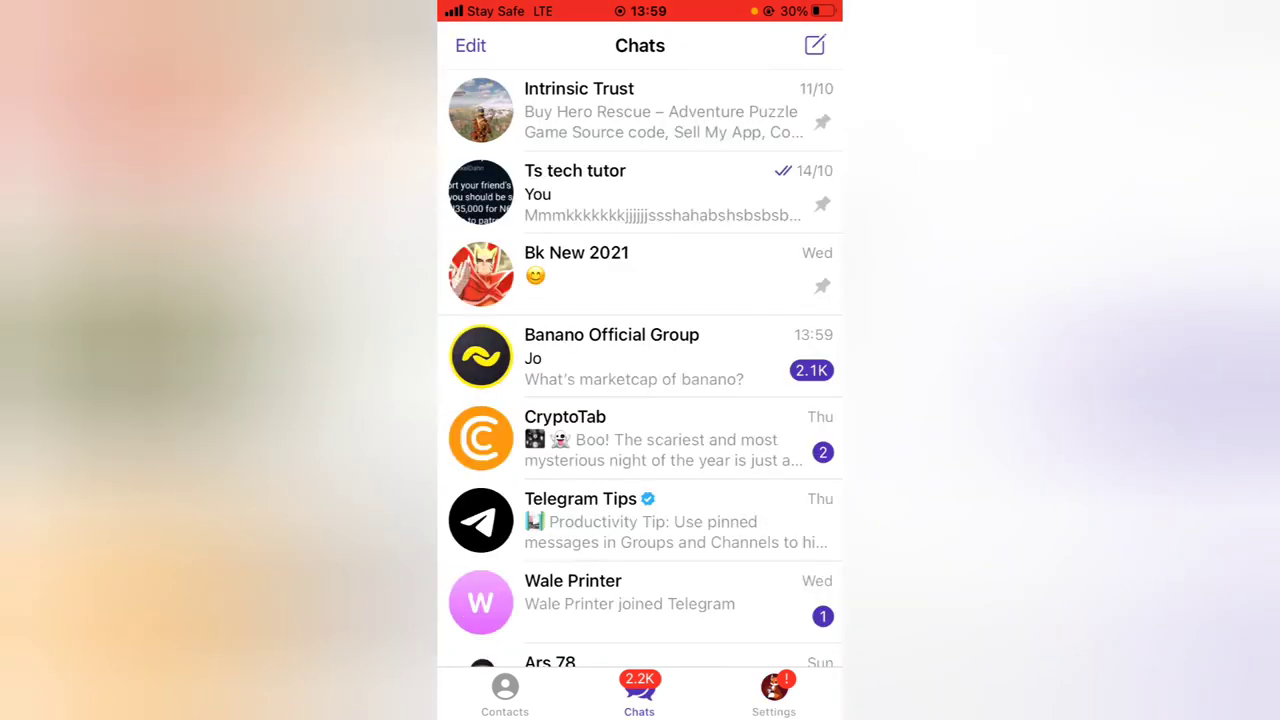